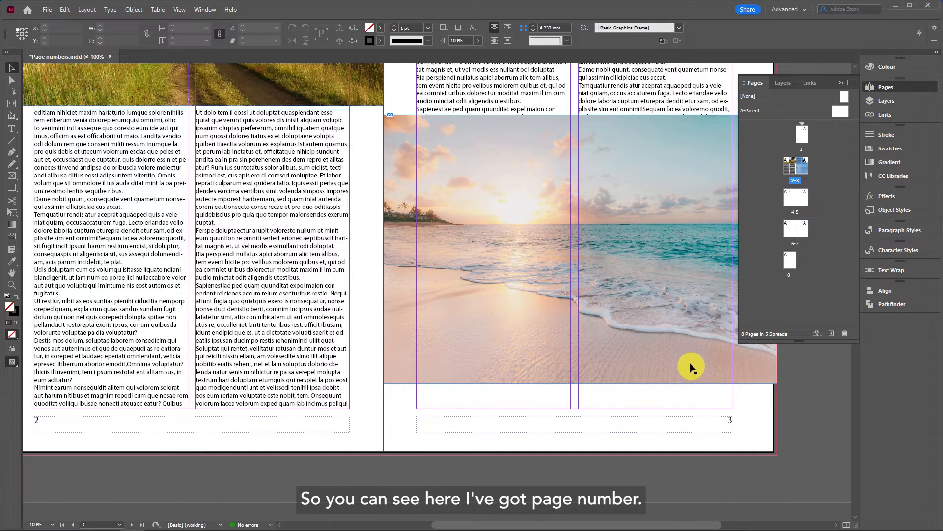
Drag the beach image down over page number 3, then back up above the footer
left_click(663, 361)
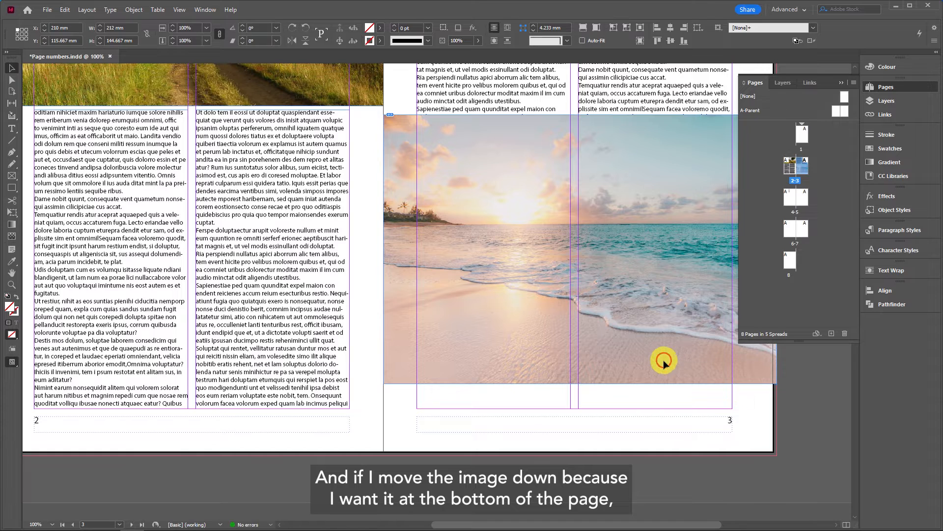
left_click_drag(664, 362, 668, 431)
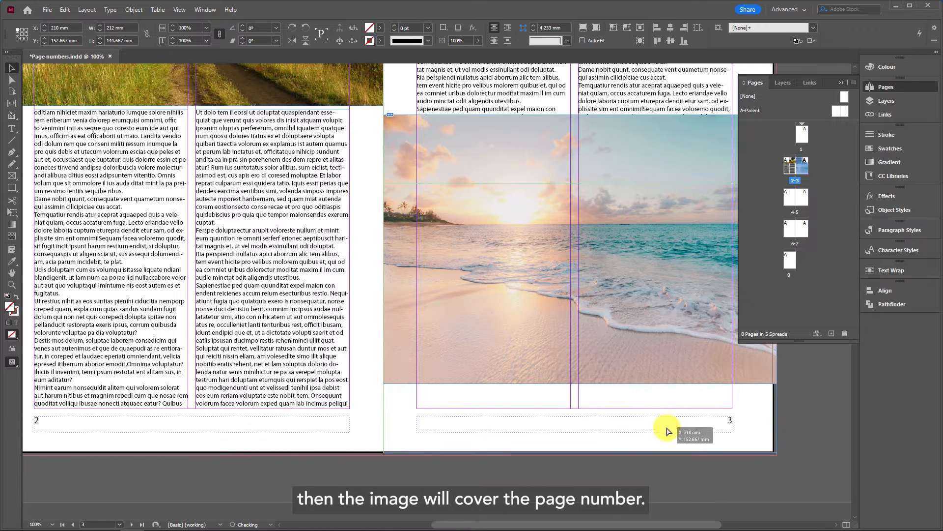
left_click_drag(666, 430, 731, 430)
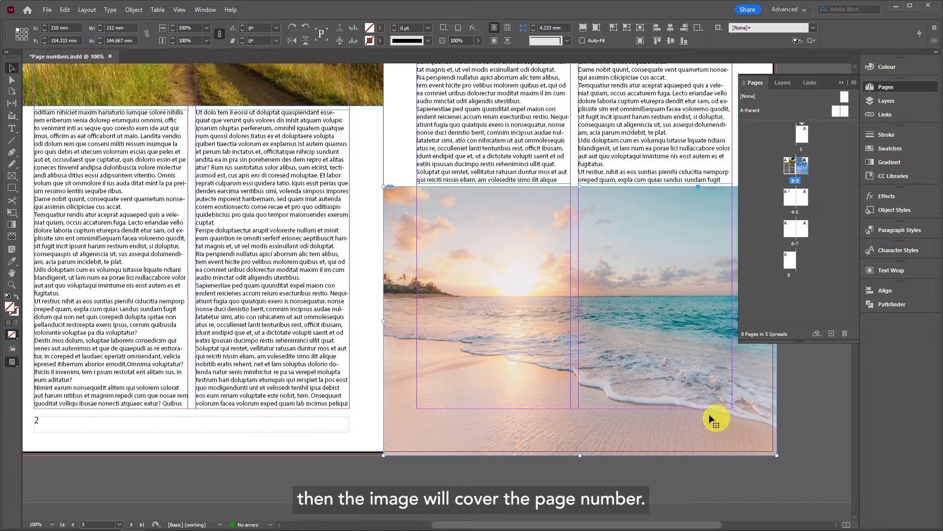
mouse_move(641, 378)
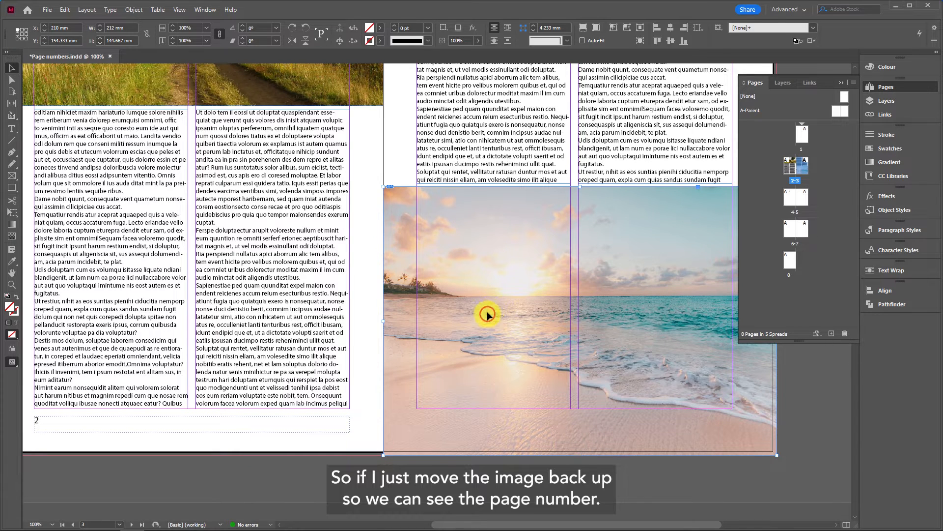
left_click_drag(487, 316, 490, 270)
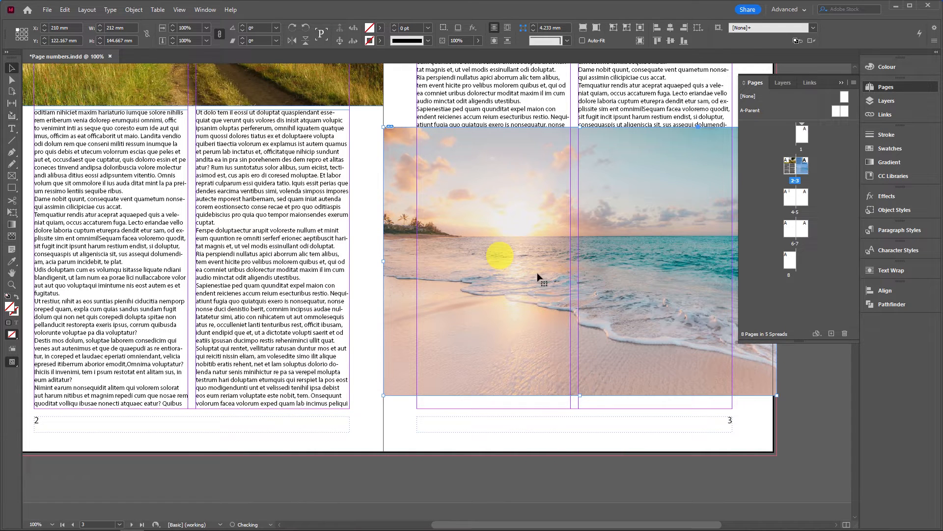
mouse_move(703, 429)
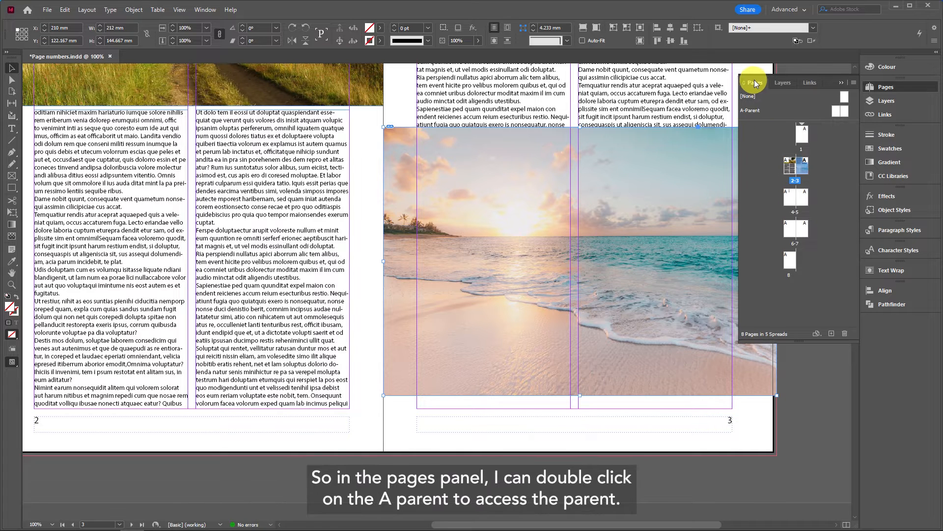
Open A-Parent and view the page number frame's Insert Special Character > Markers options
double_click(750, 110)
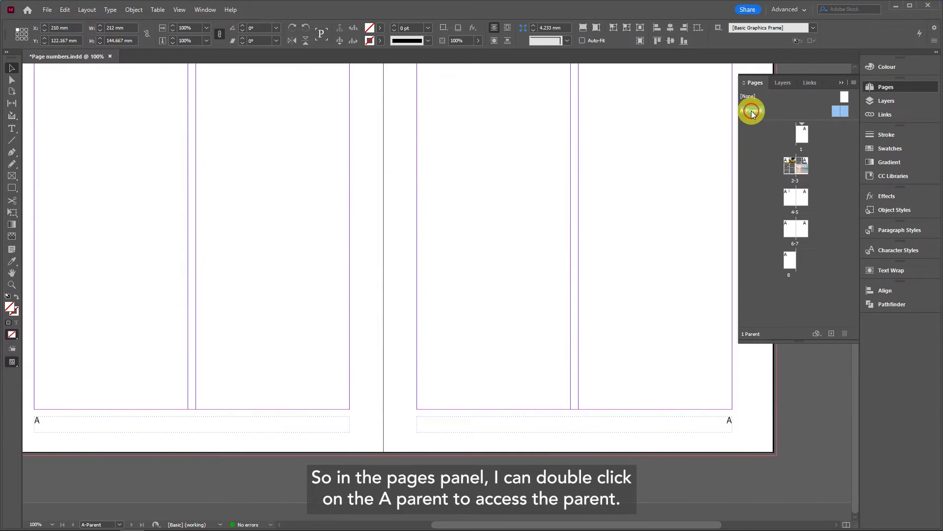
double_click(751, 111)
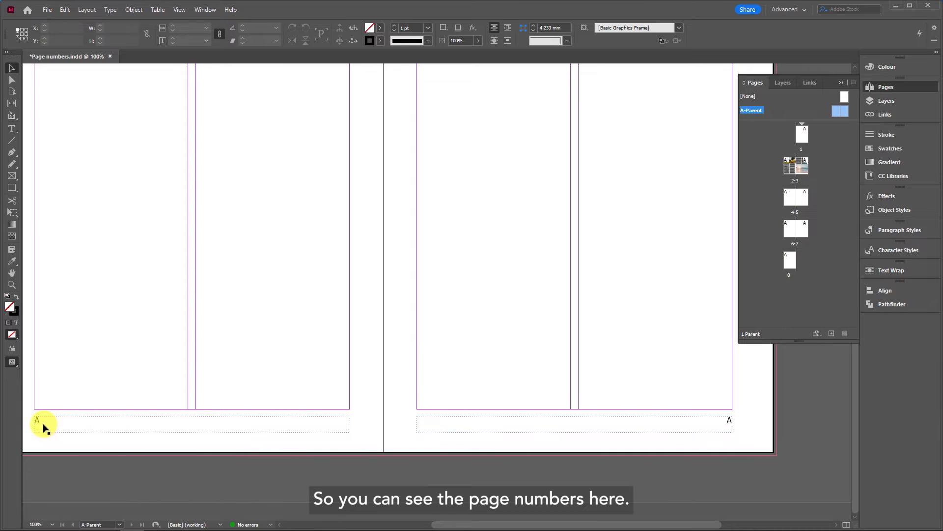
mouse_move(564, 426)
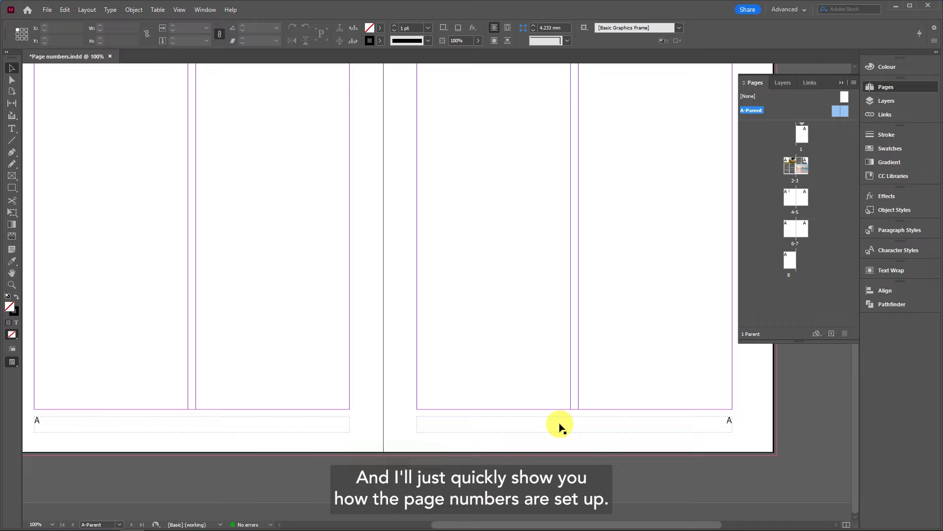
mouse_move(659, 421)
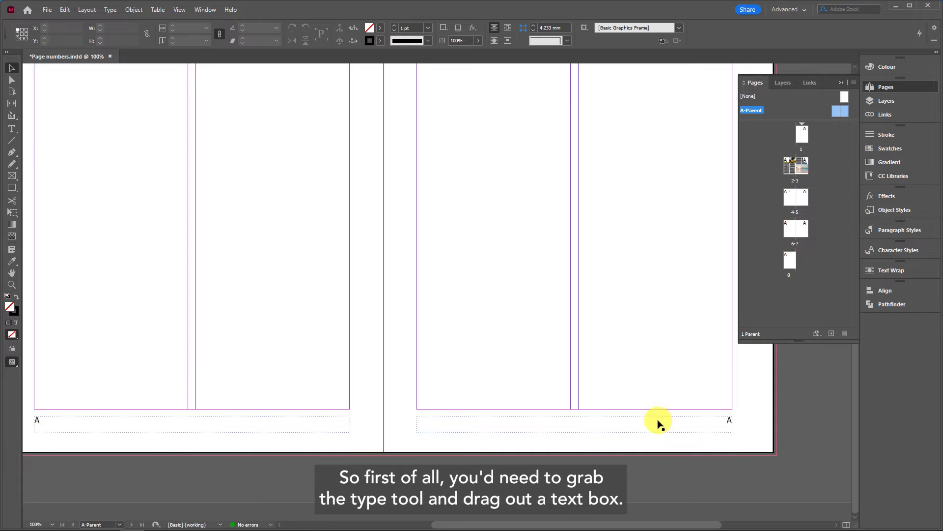
mouse_move(411, 419)
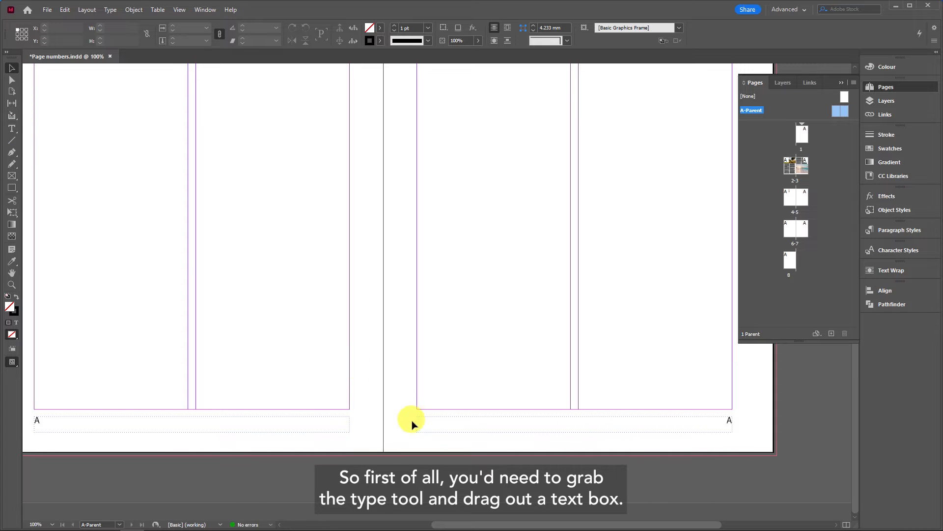
mouse_move(728, 427)
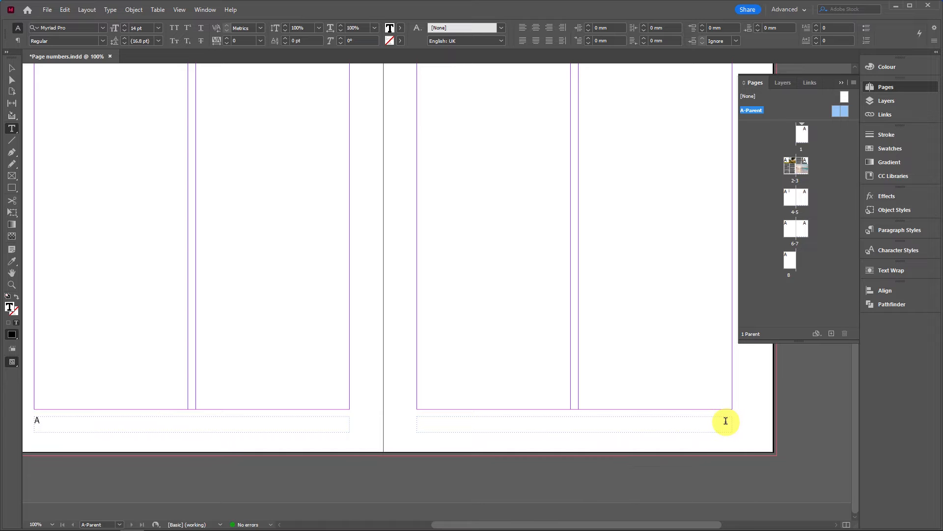
right_click(726, 420)
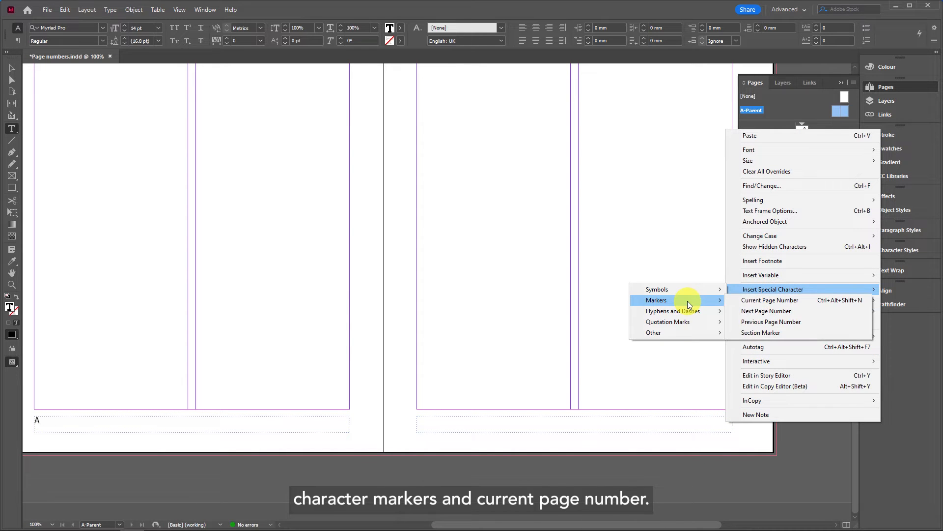
left_click(770, 300)
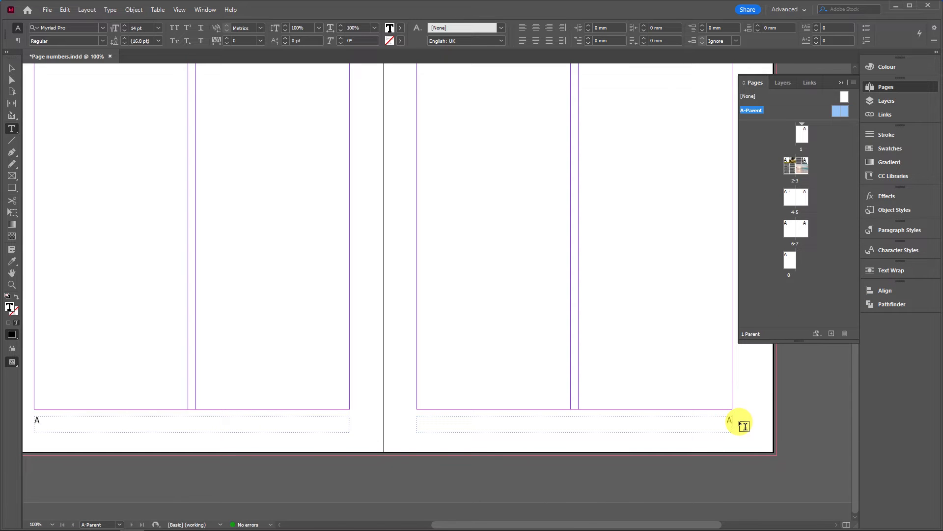
Return to spread 2–3 with the beach image from the Pages panel
double_click(803, 167)
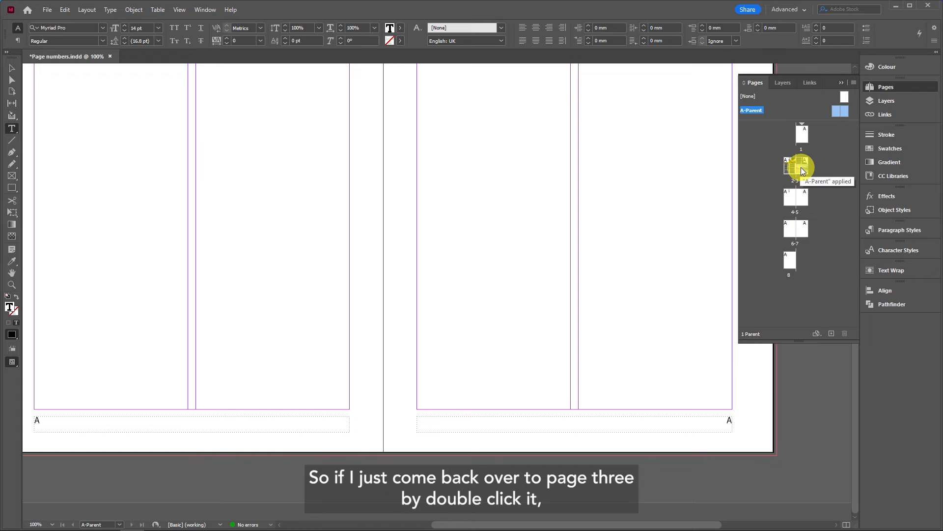
double_click(802, 166)
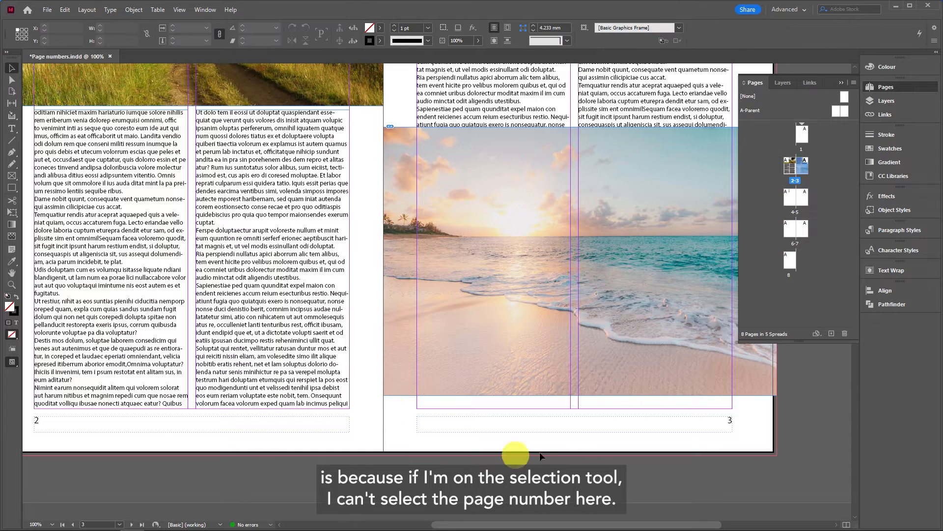
mouse_move(548, 424)
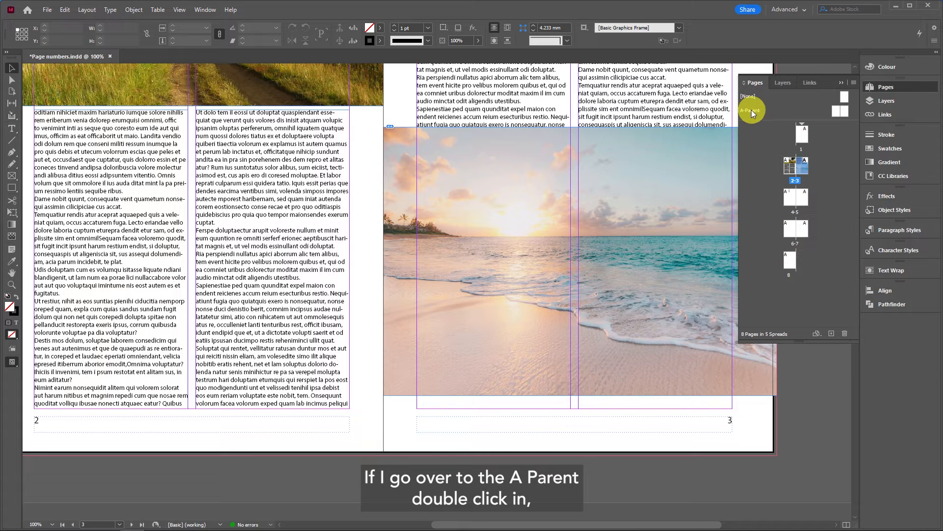
Open A-Parent again and select the left page number frame
double_click(752, 110)
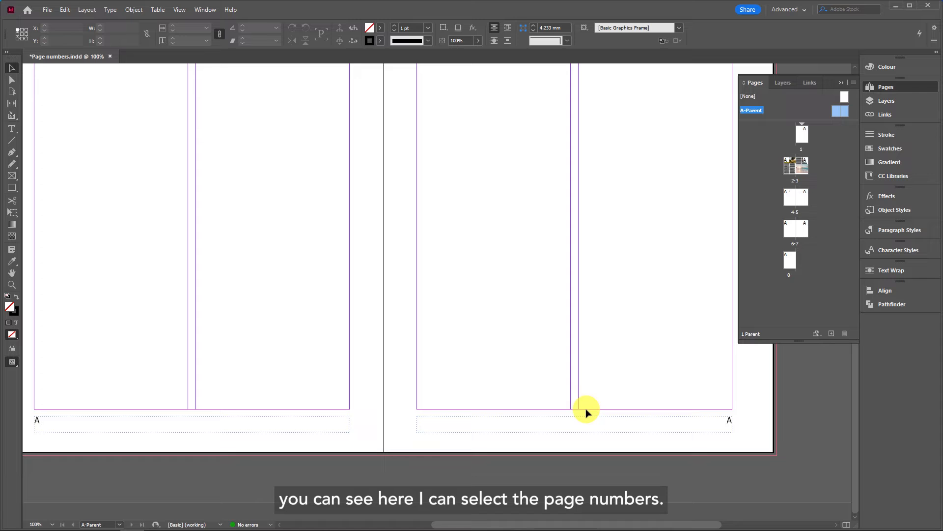
left_click(574, 424)
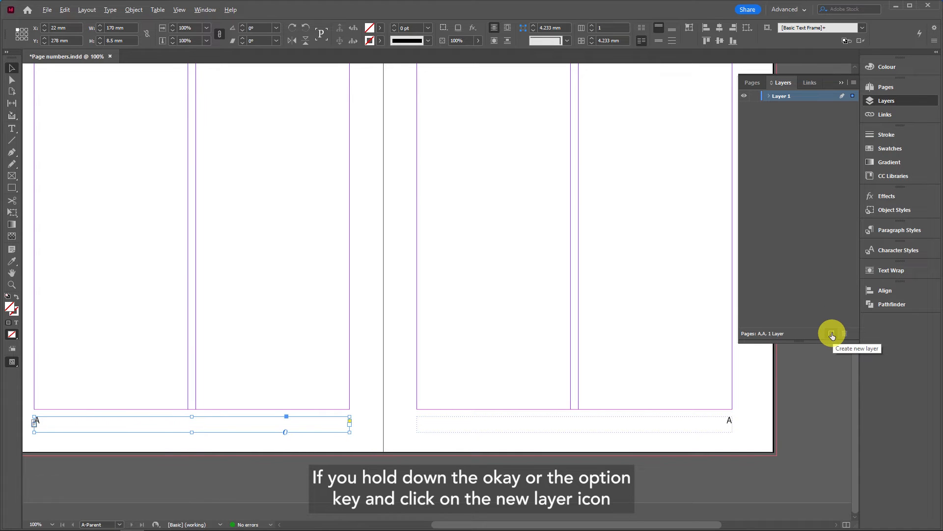
Create a new layer named 'Parent objects' through the New Layer dialog
left_click(832, 334)
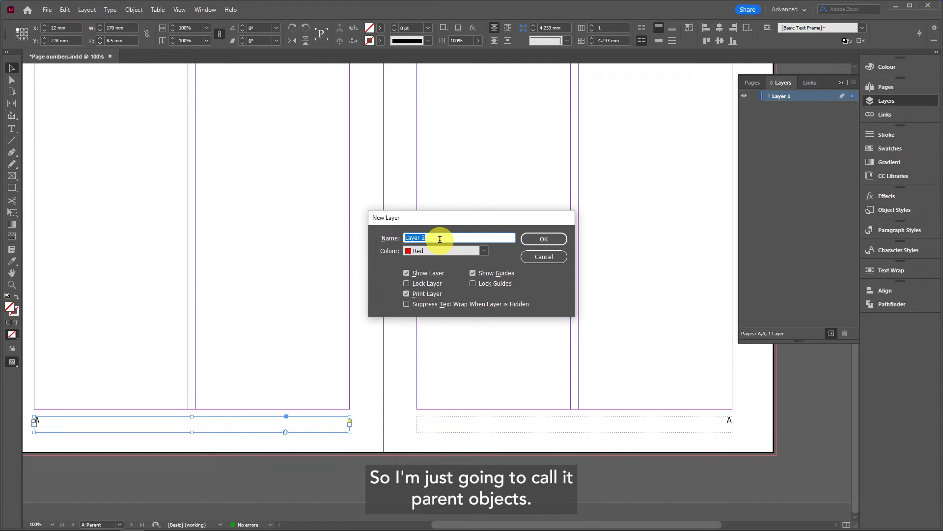
type("Parent objects")
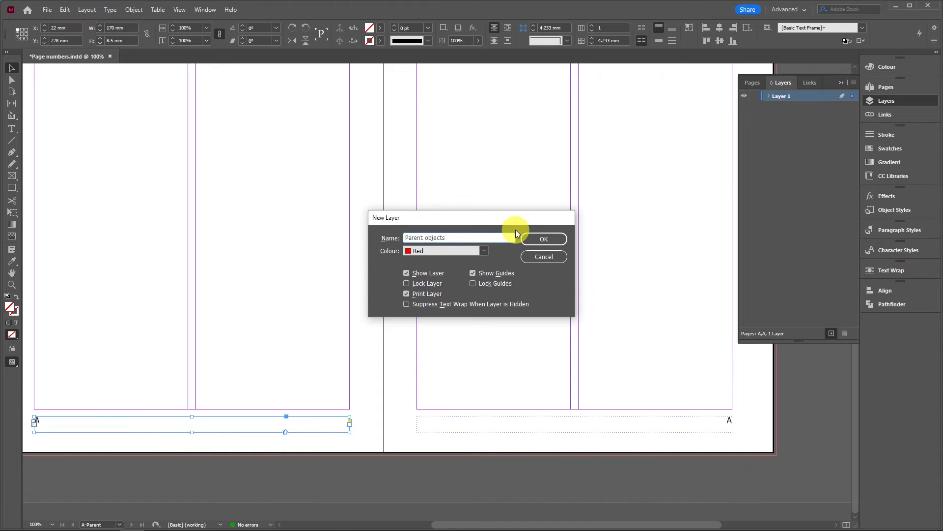
left_click(543, 239)
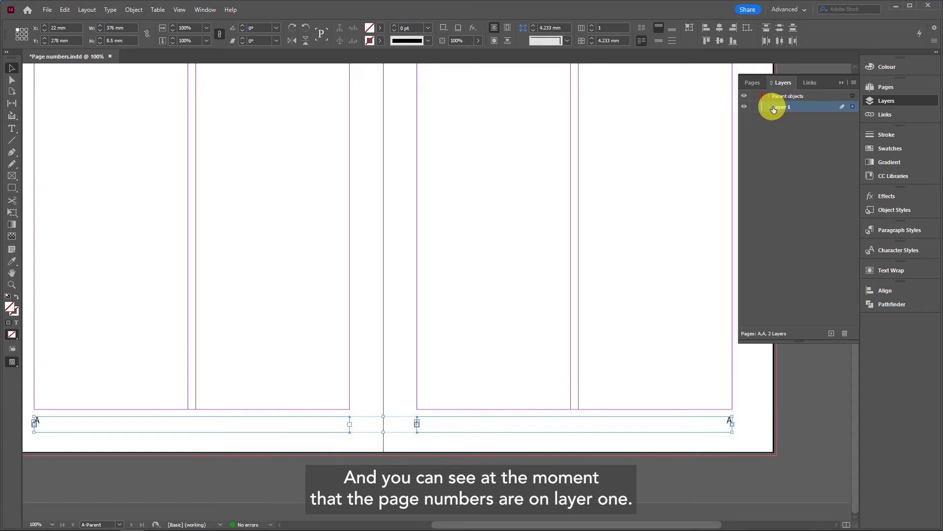
Move the selected page number frames from Layer 1 to the Parent objects layer
left_click(780, 106)
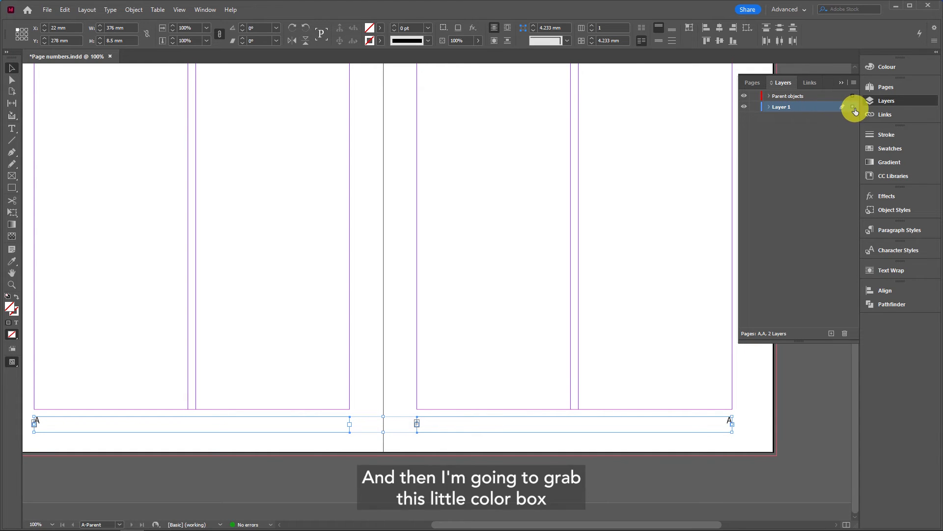
mouse_move(853, 110)
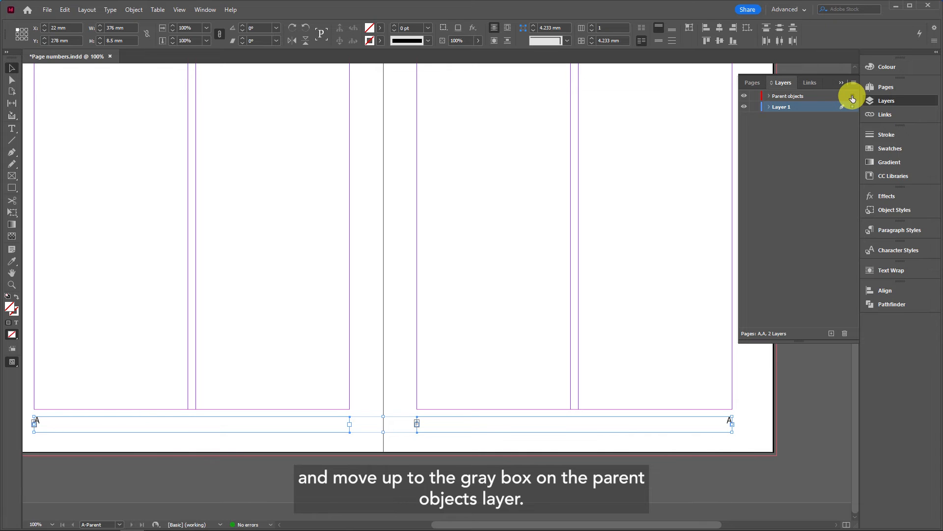
left_click(788, 96)
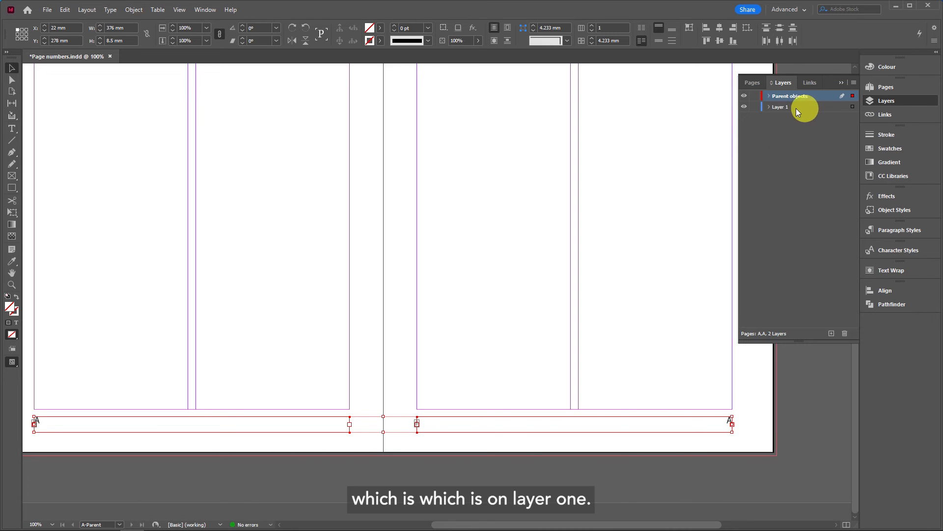
mouse_move(809, 112)
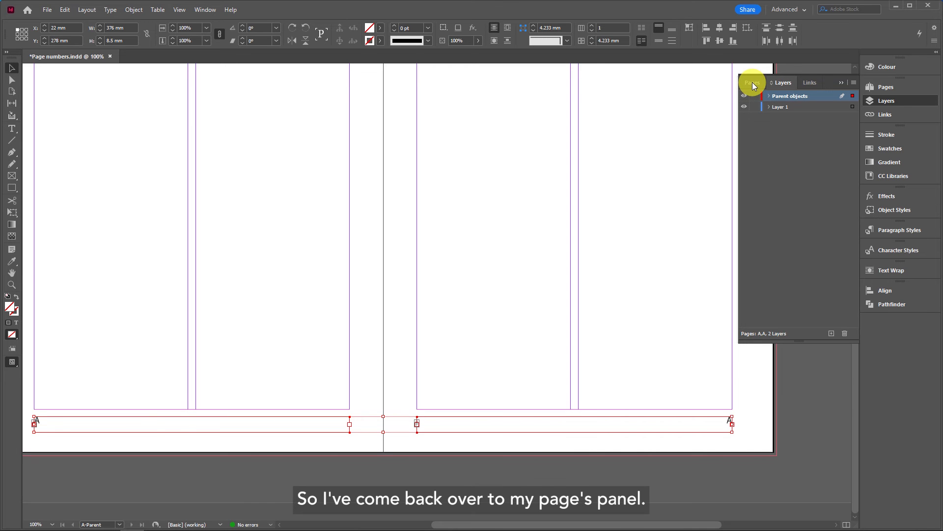
On spread 2–3, drag the beach image down over the footer and check the Layers panel
left_click(750, 82)
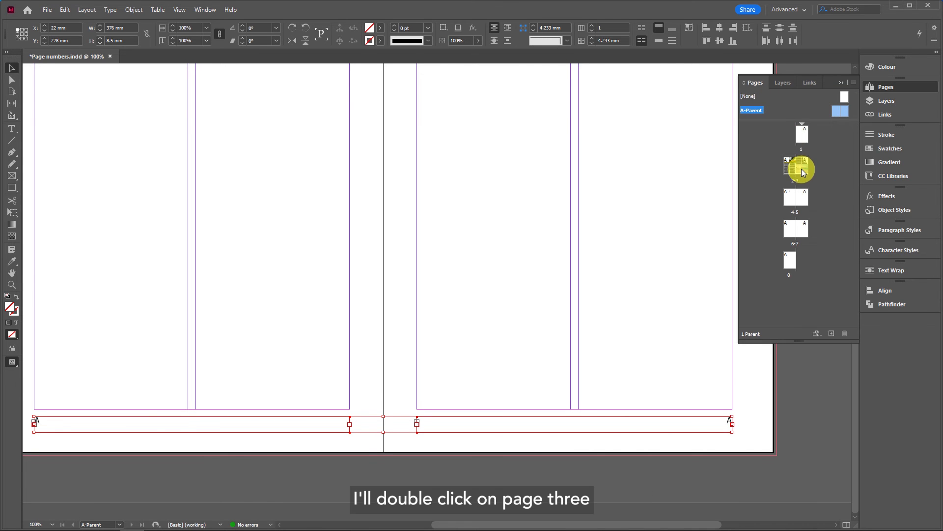
double_click(796, 167)
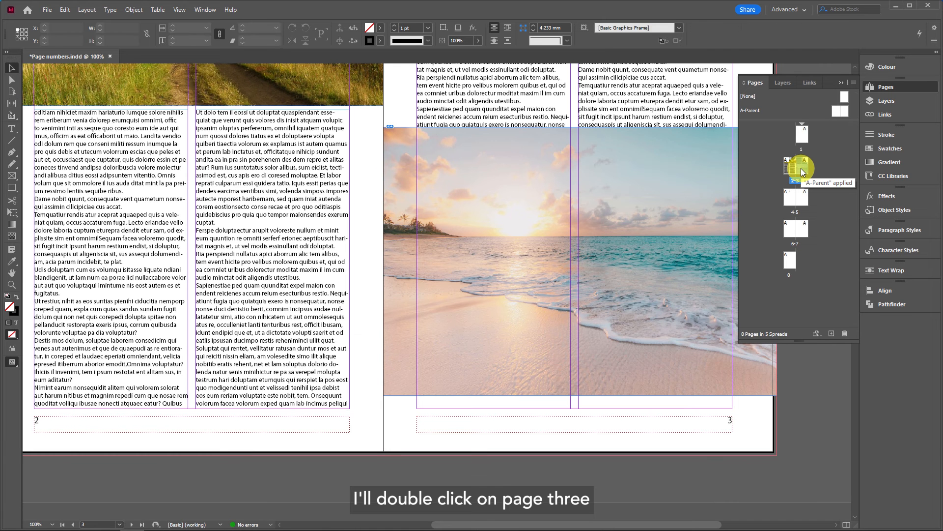
double_click(802, 166)
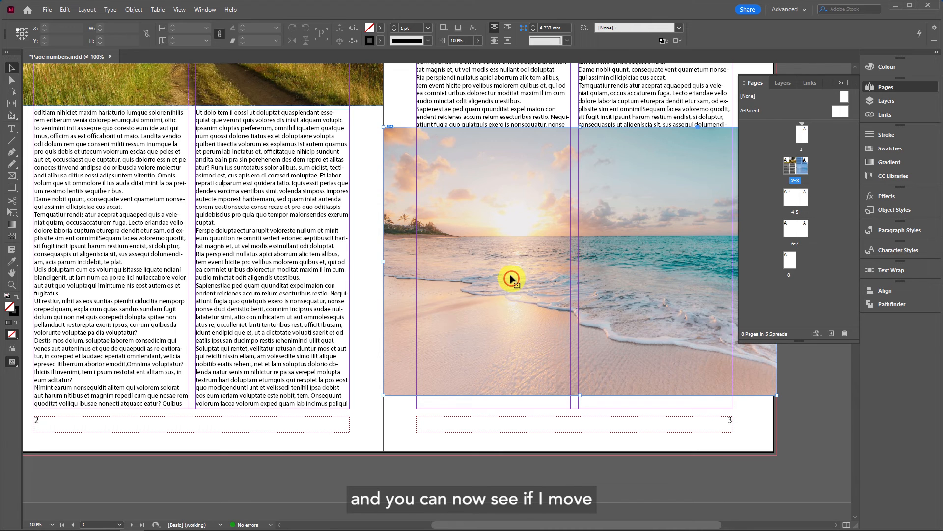
left_click_drag(512, 278, 511, 329)
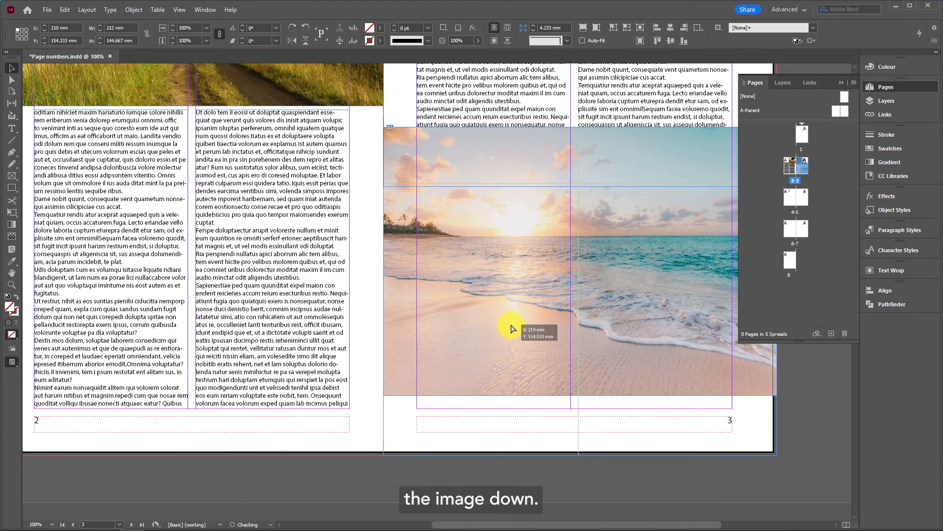
left_click_drag(511, 328, 728, 431)
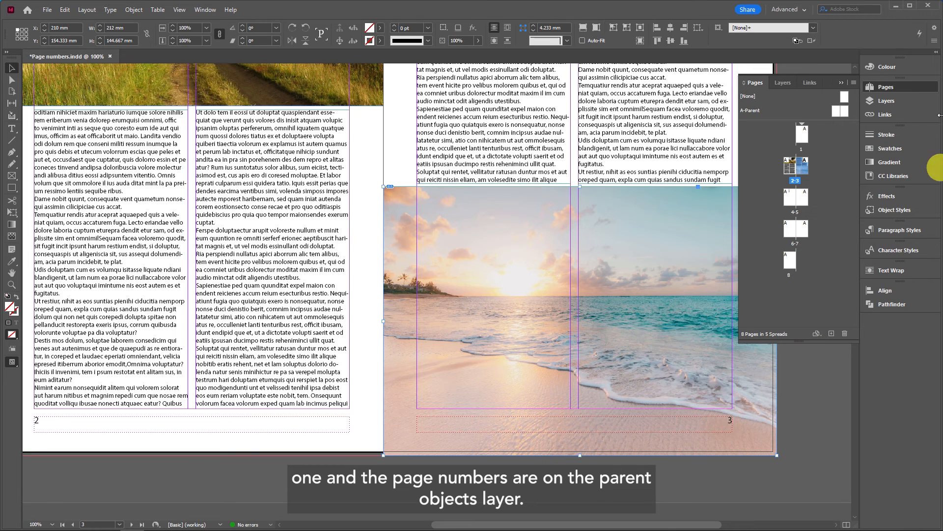
left_click(783, 82)
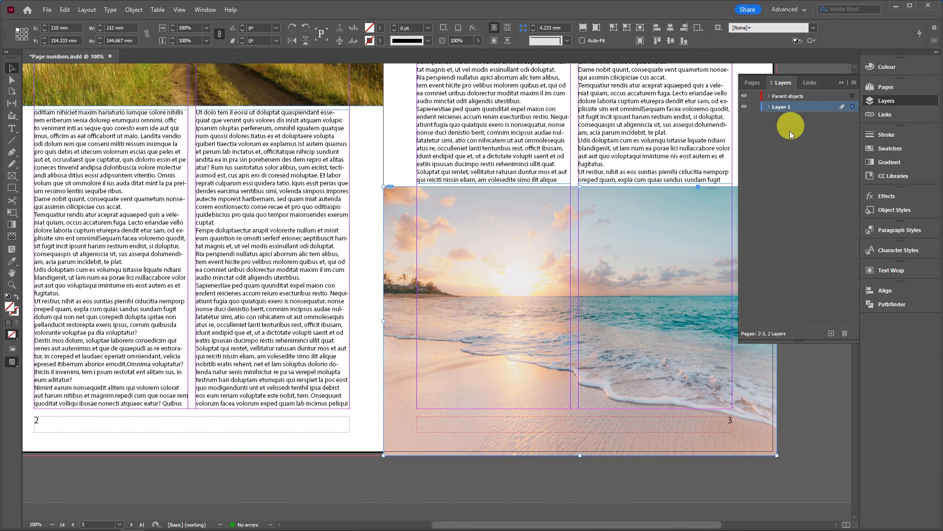